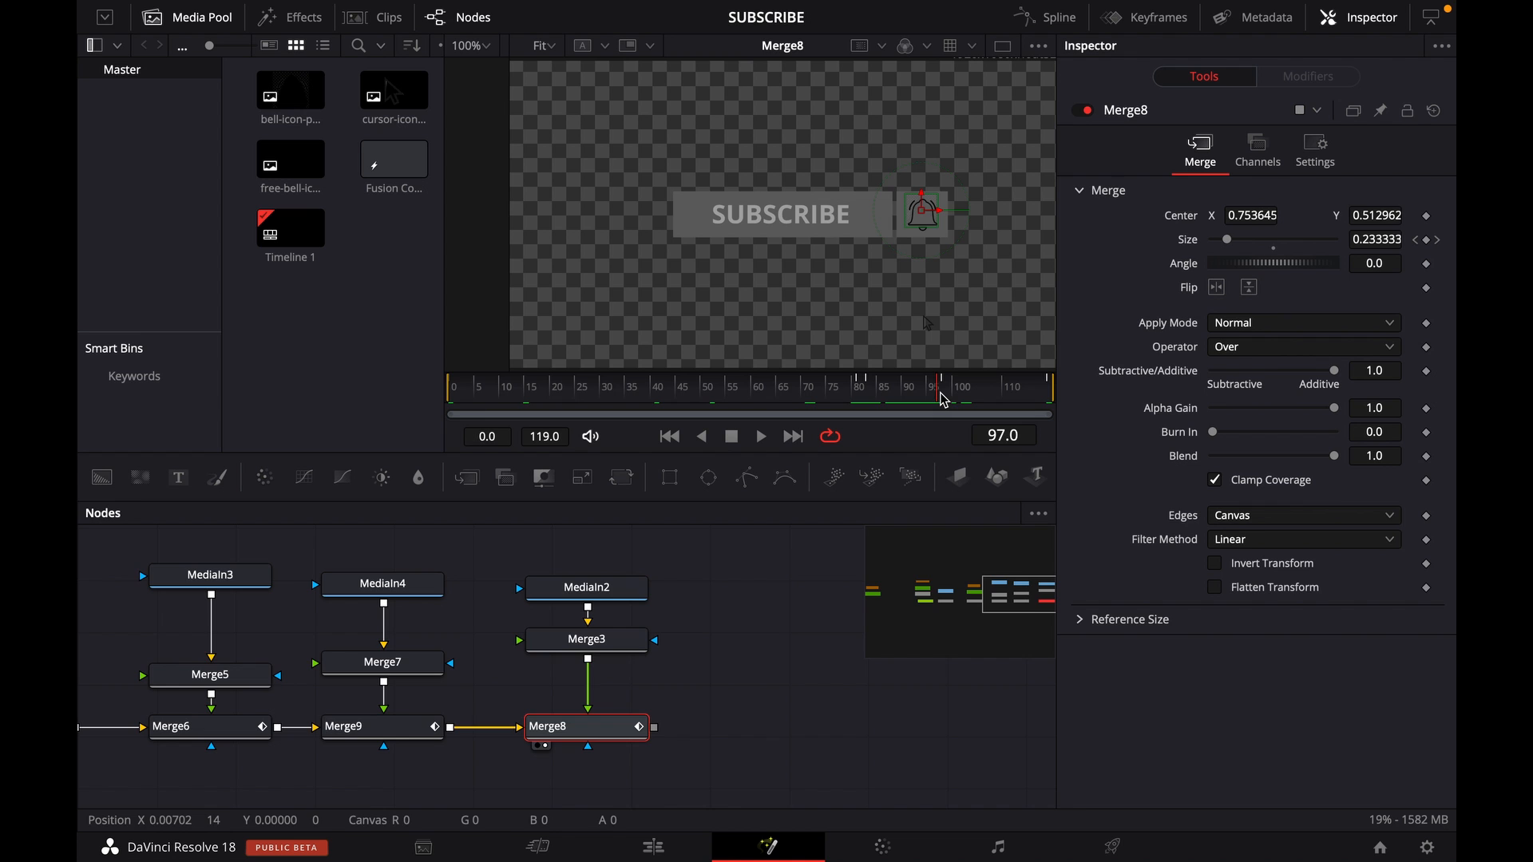
pyautogui.moveTo(888, 318)
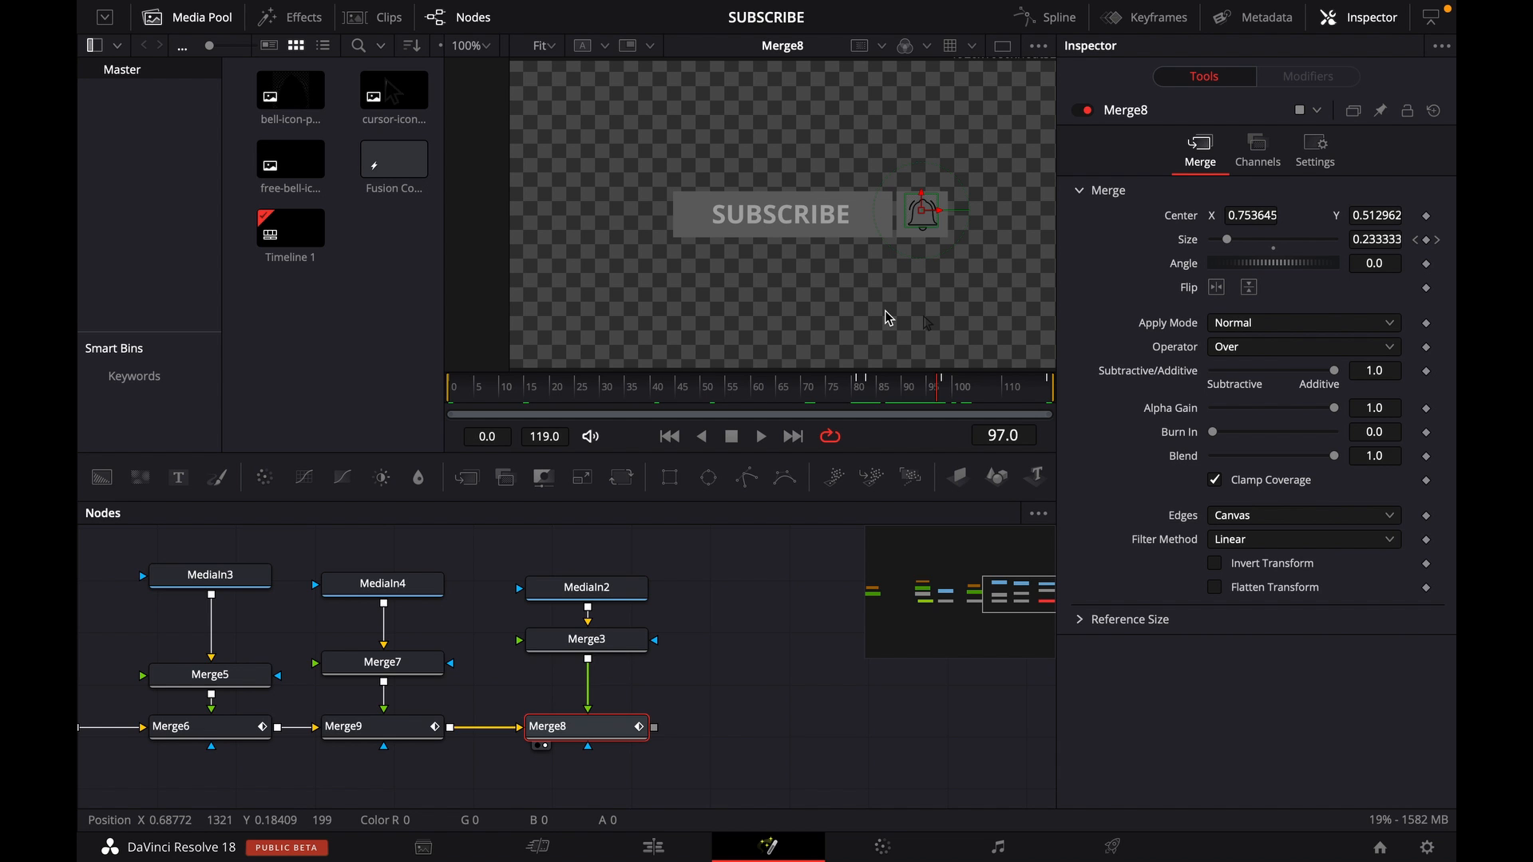
pyautogui.moveTo(890, 324)
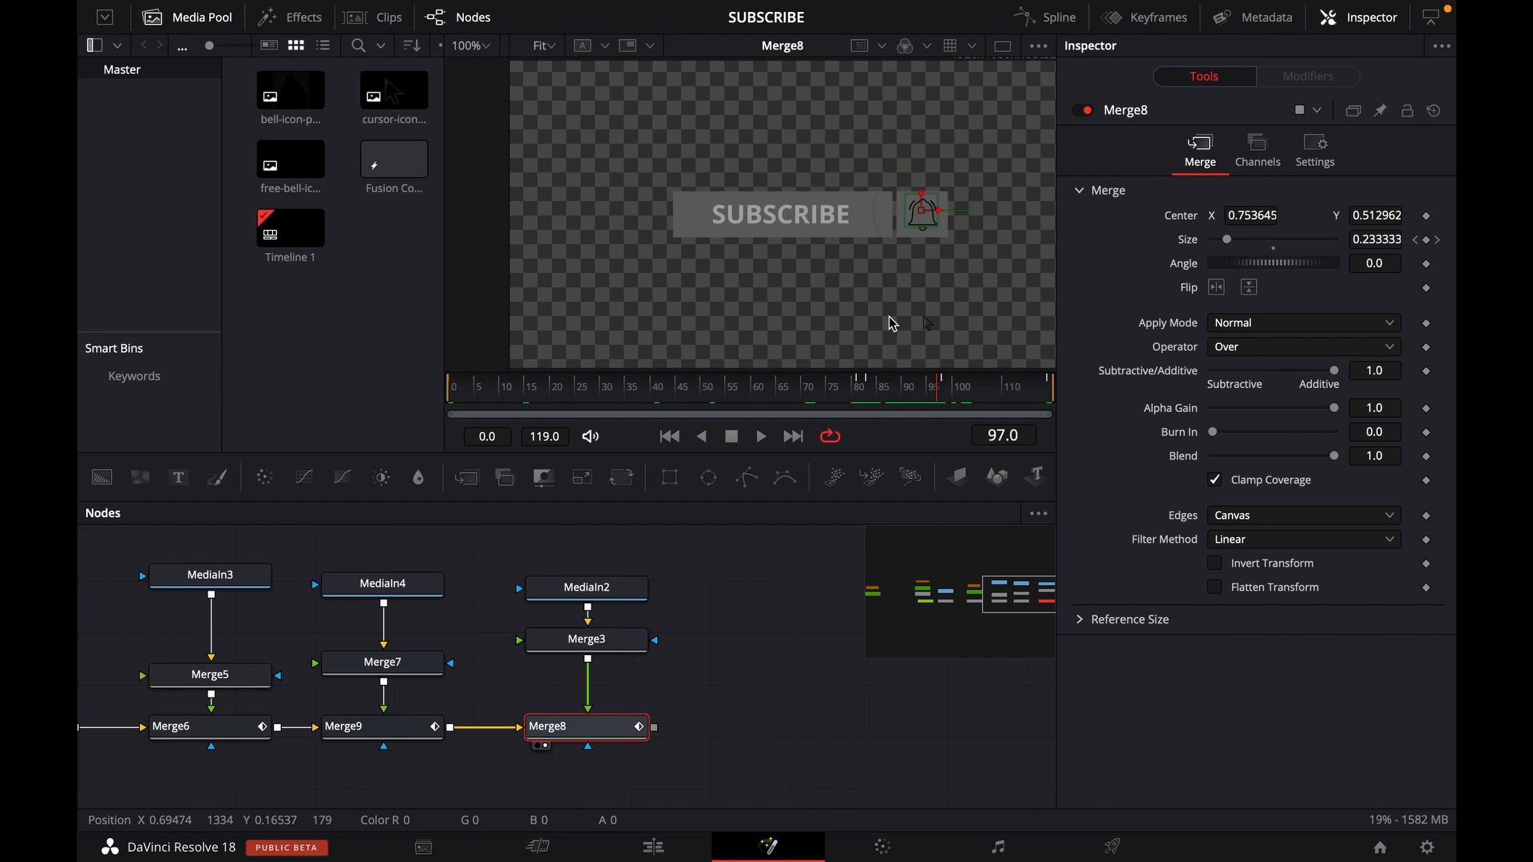
pyautogui.moveTo(600, 318)
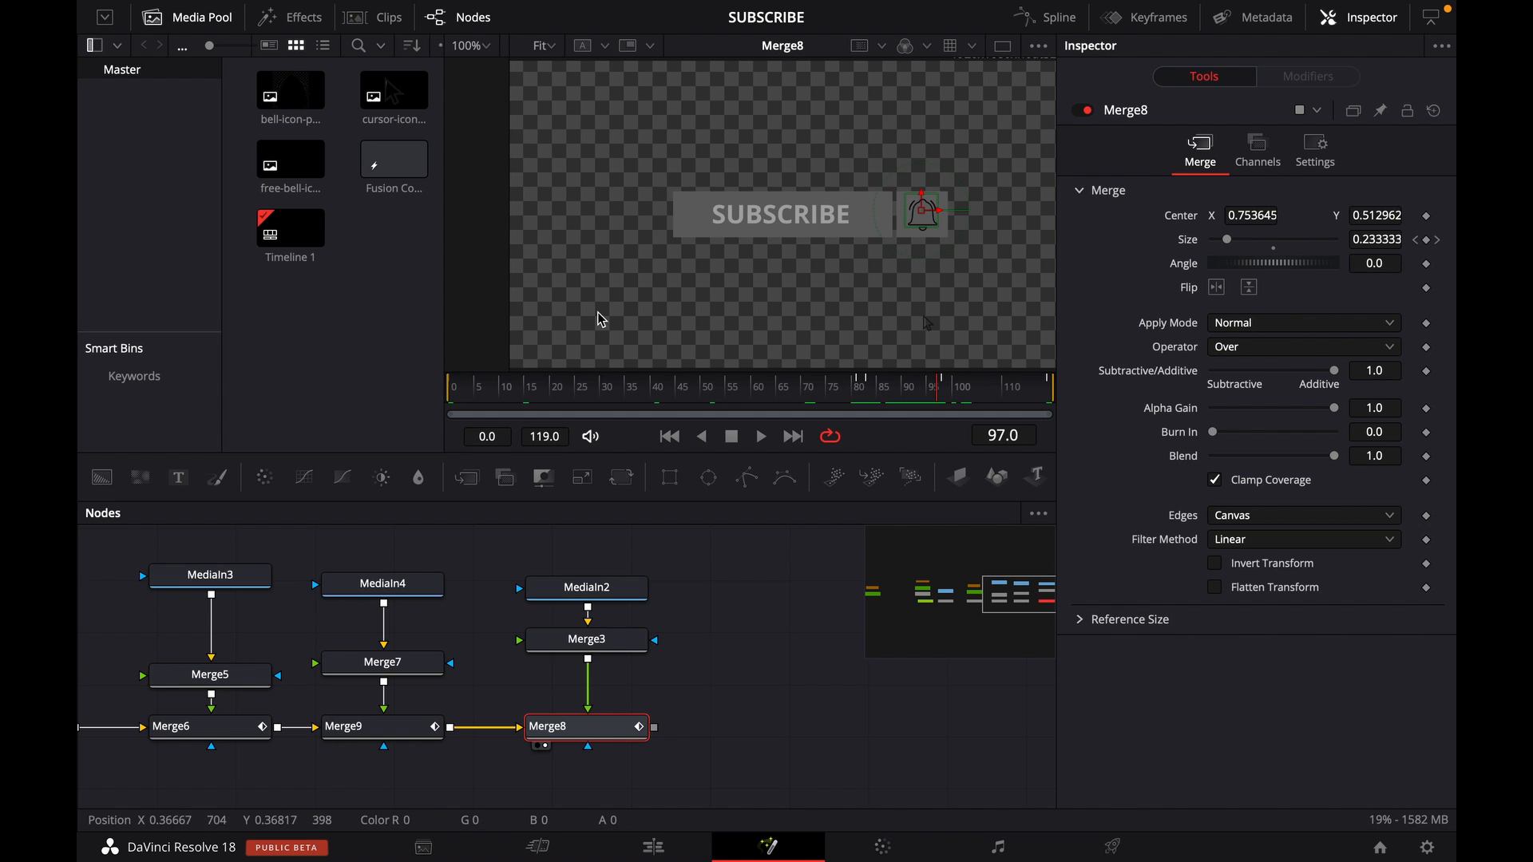
pyautogui.moveTo(624, 298)
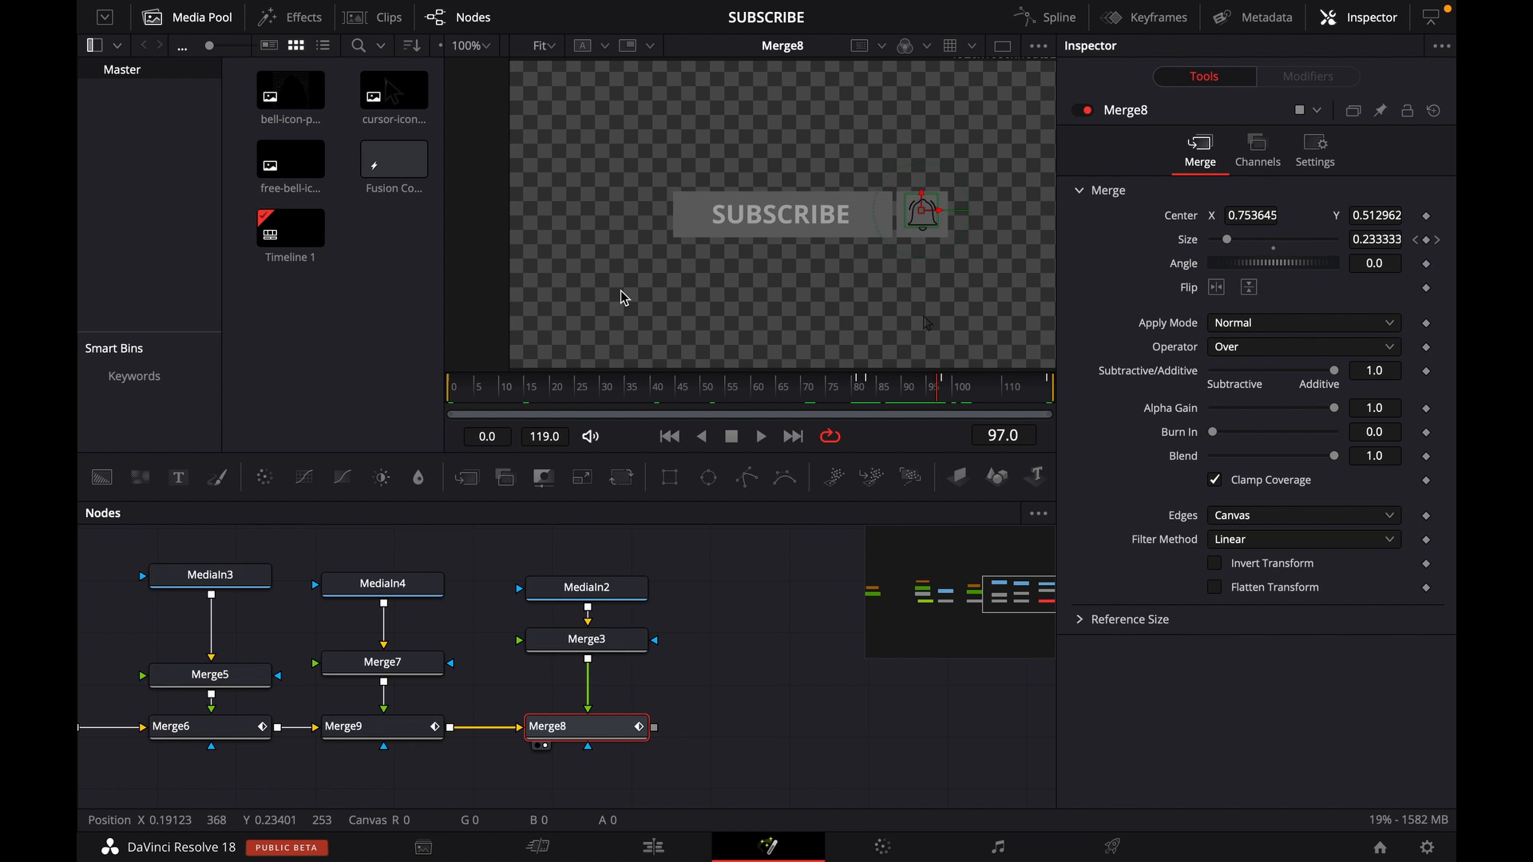
# - Bring up the Fusion viewer's context menu to reach the Save Image option
pyautogui.rightClick(841, 279)
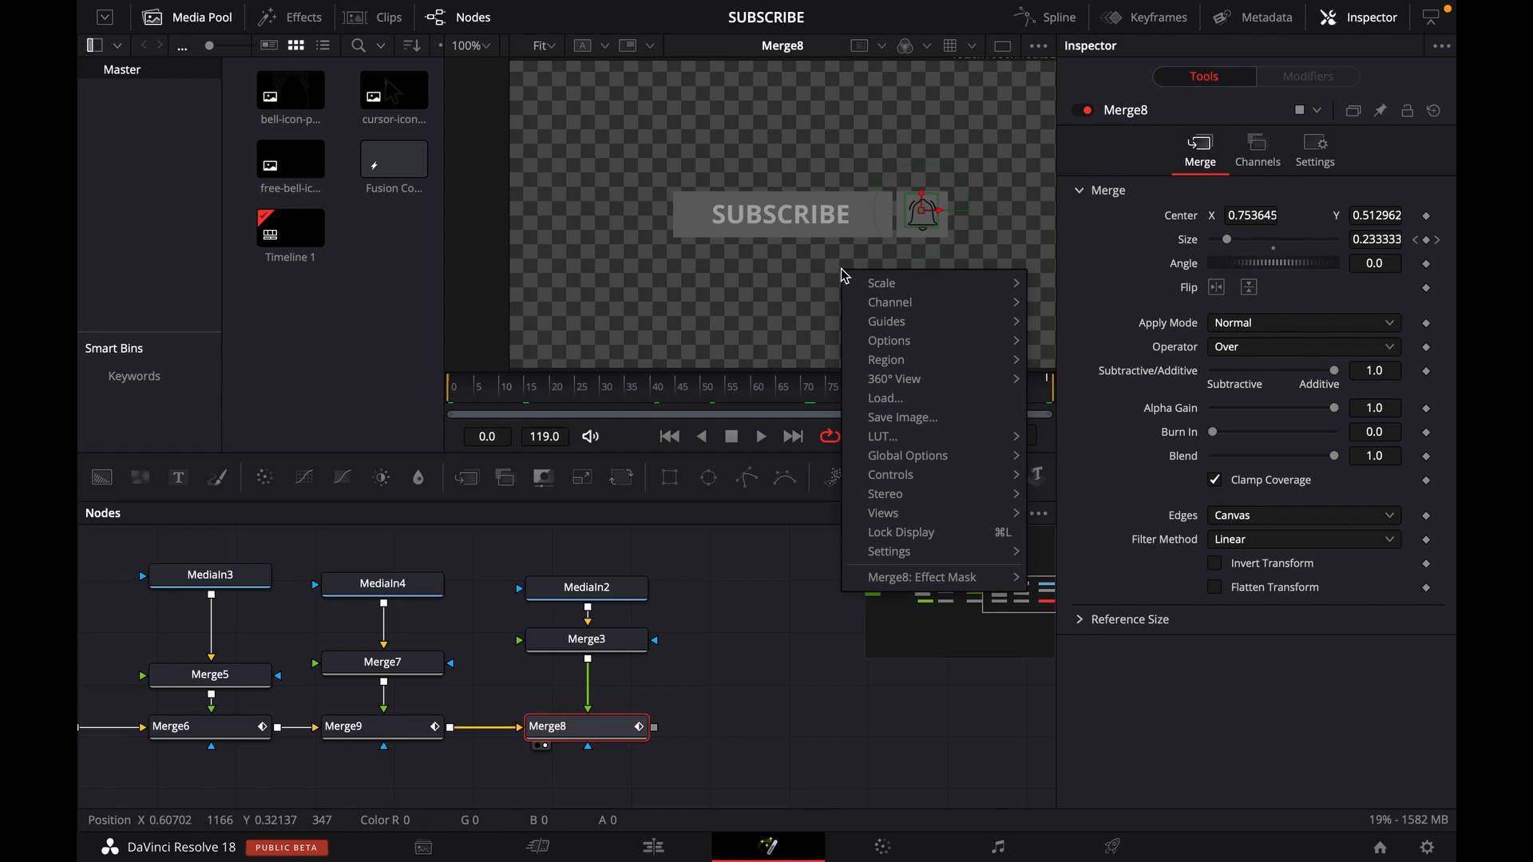
pyautogui.moveTo(902, 417)
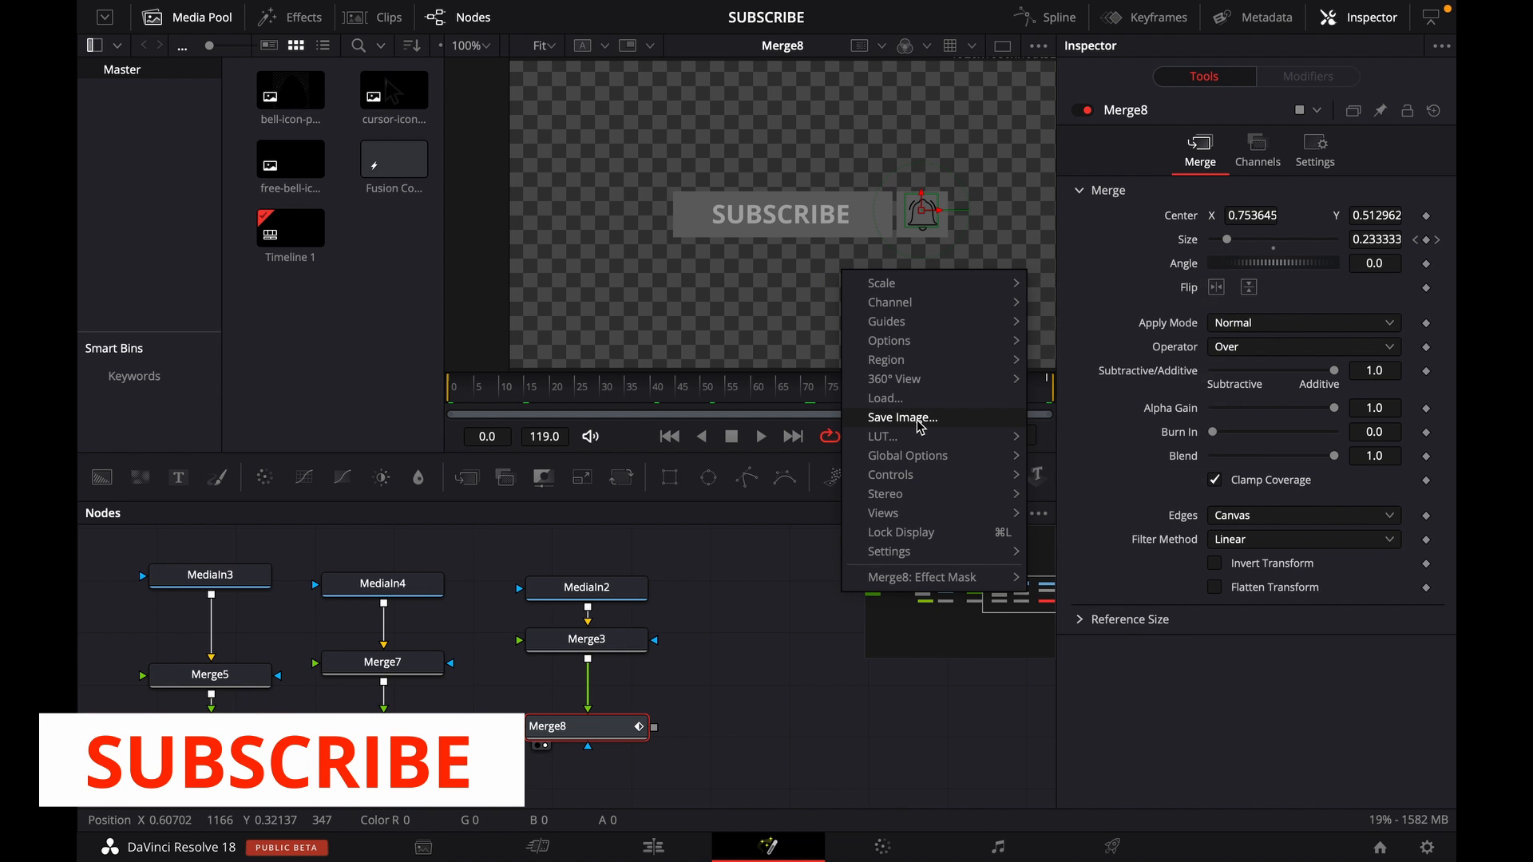
# - Start saving the frame as an image and choose PNG Files (*.png) as the file type
pyautogui.click(902, 418)
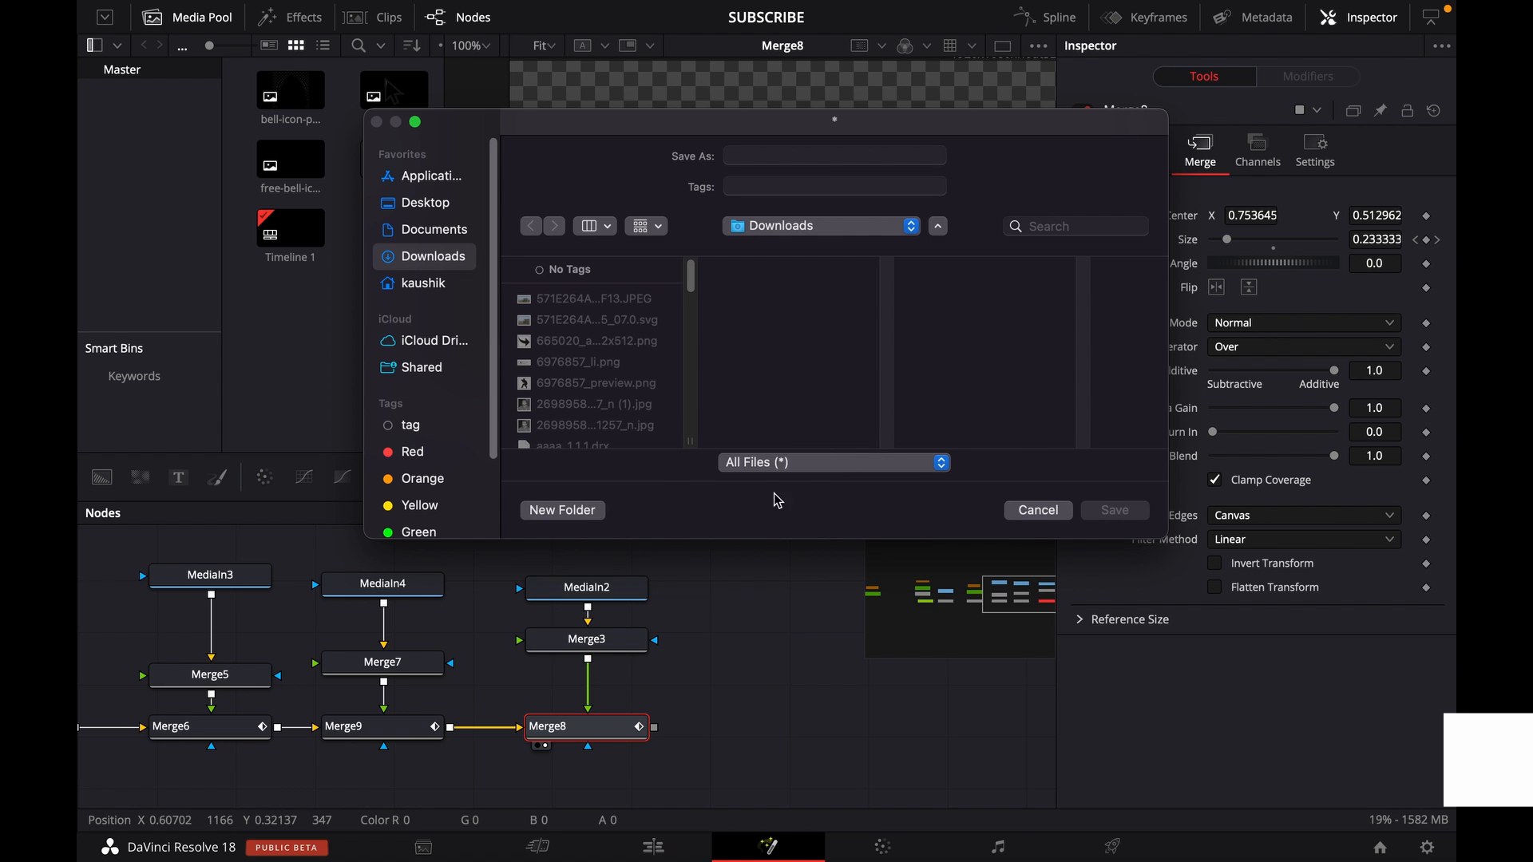
pyautogui.moveTo(826, 467)
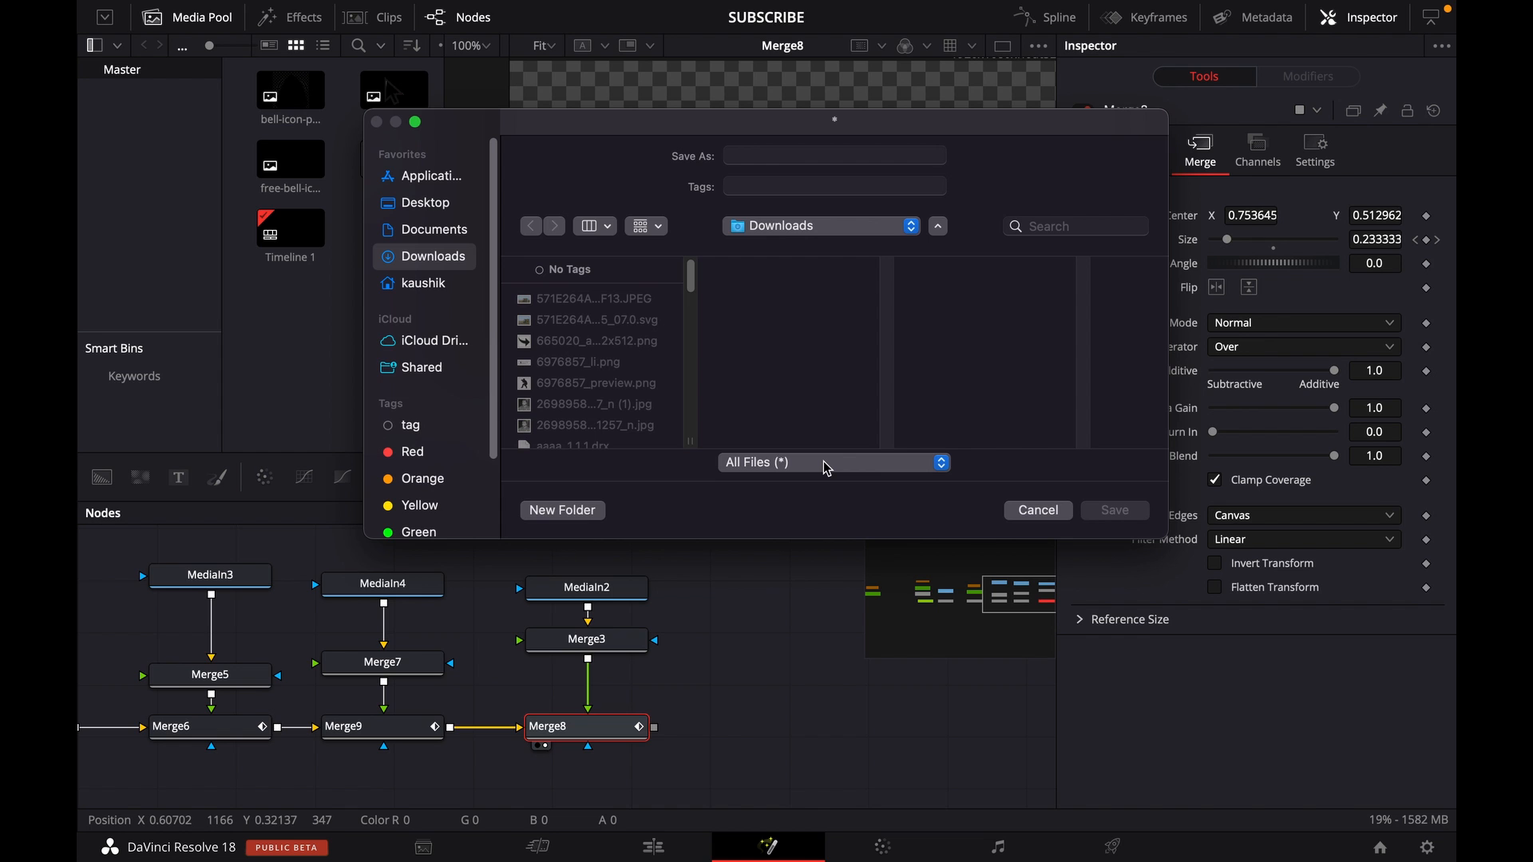
pyautogui.click(831, 462)
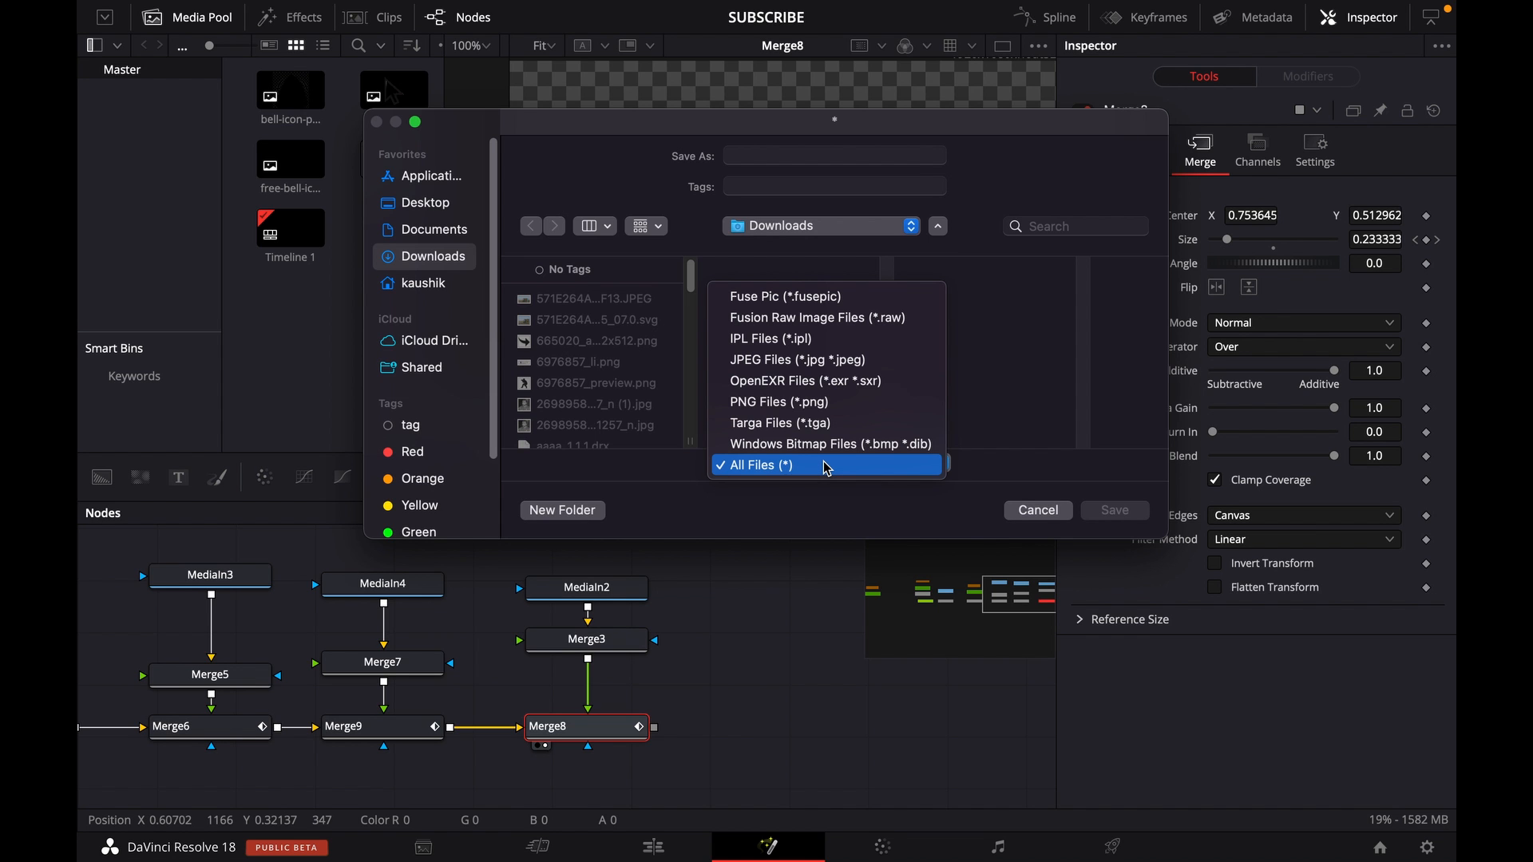
pyautogui.moveTo(827, 402)
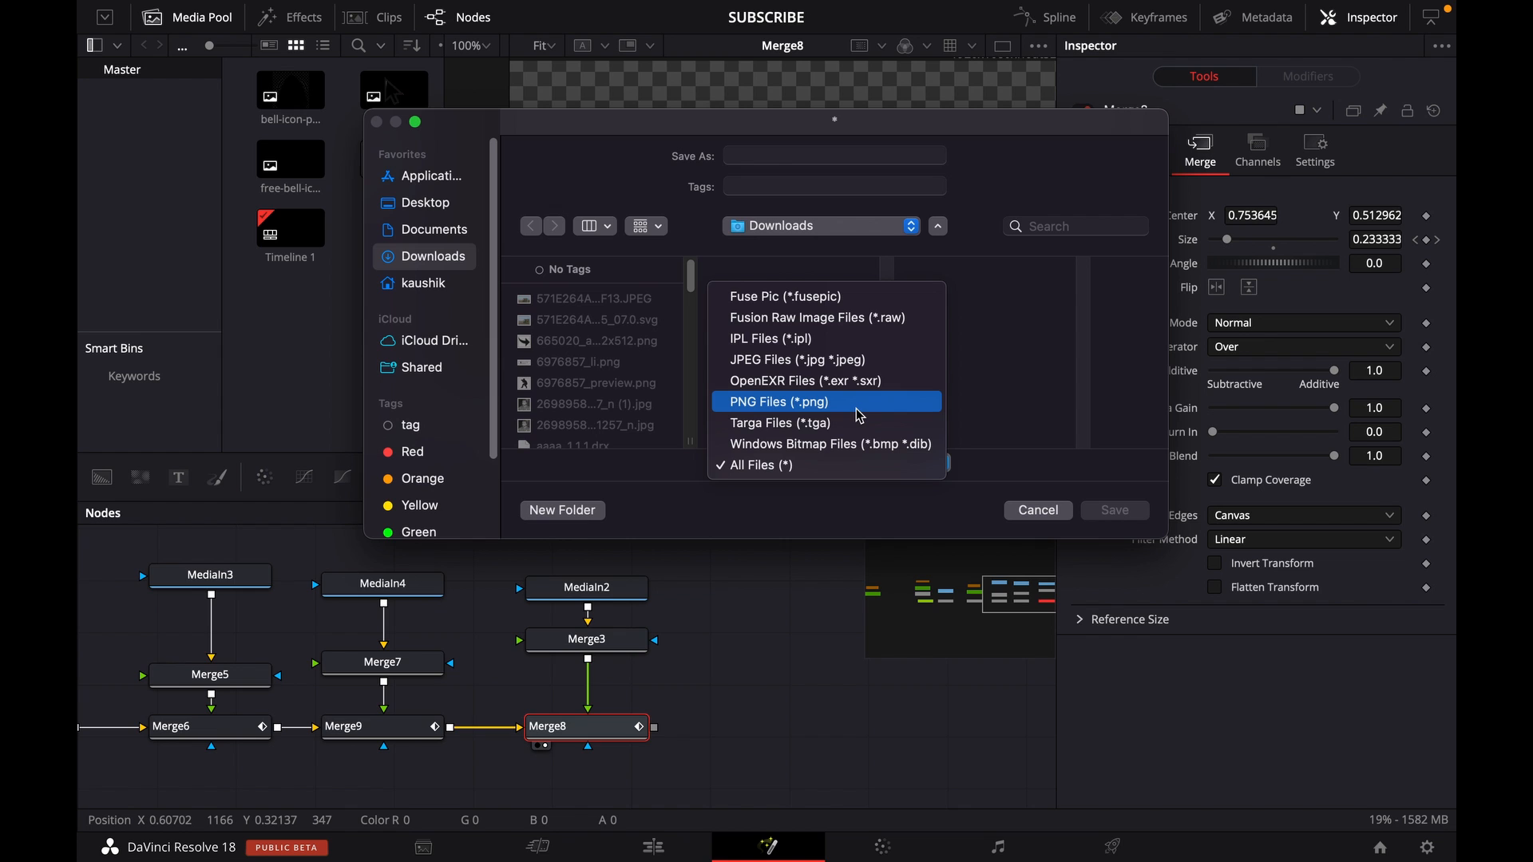
pyautogui.click(776, 401)
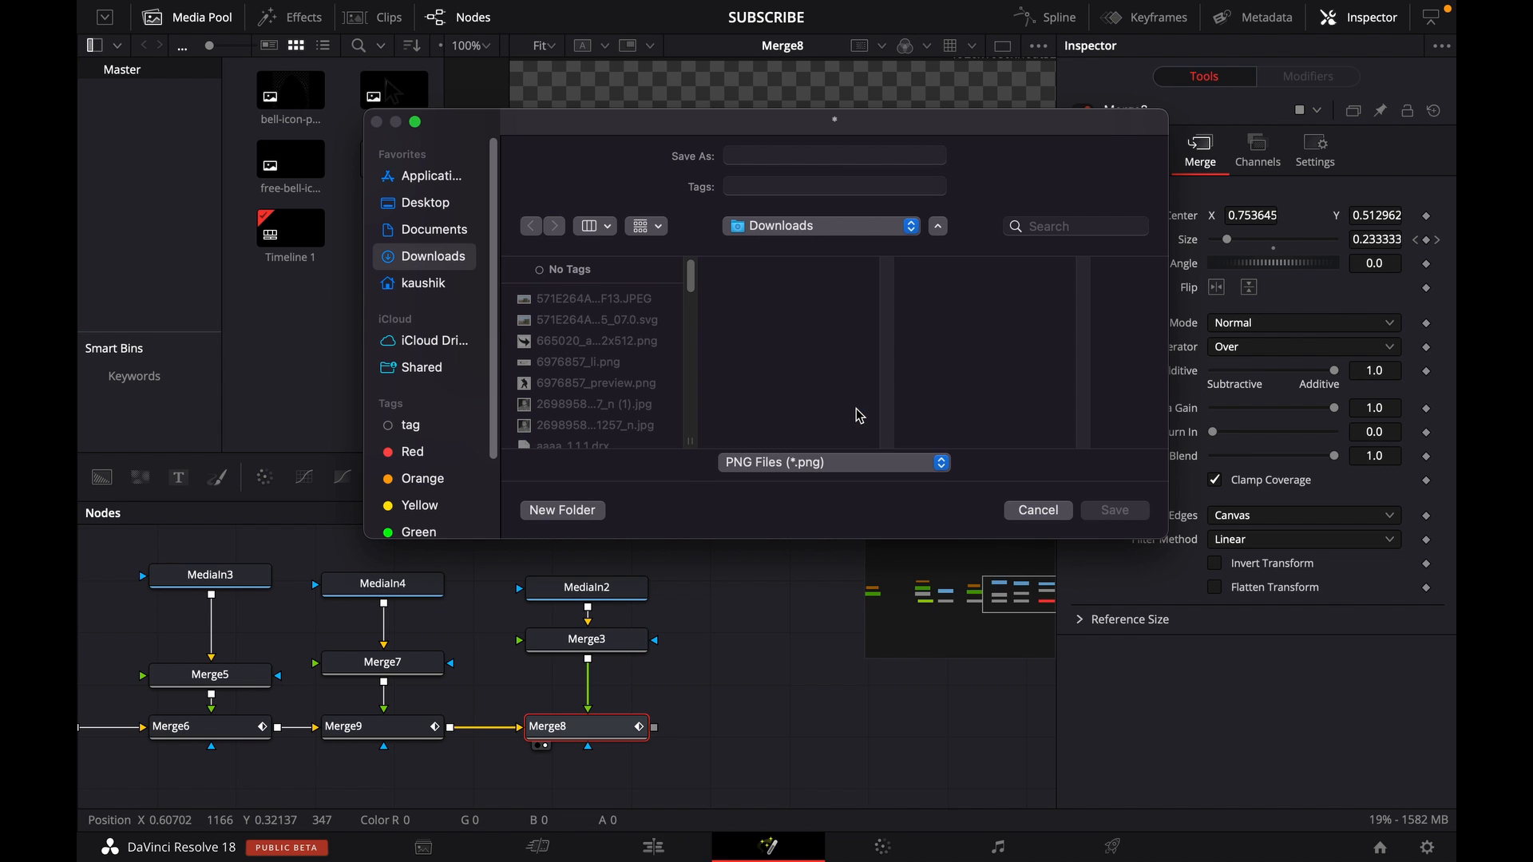
pyautogui.moveTo(789, 280)
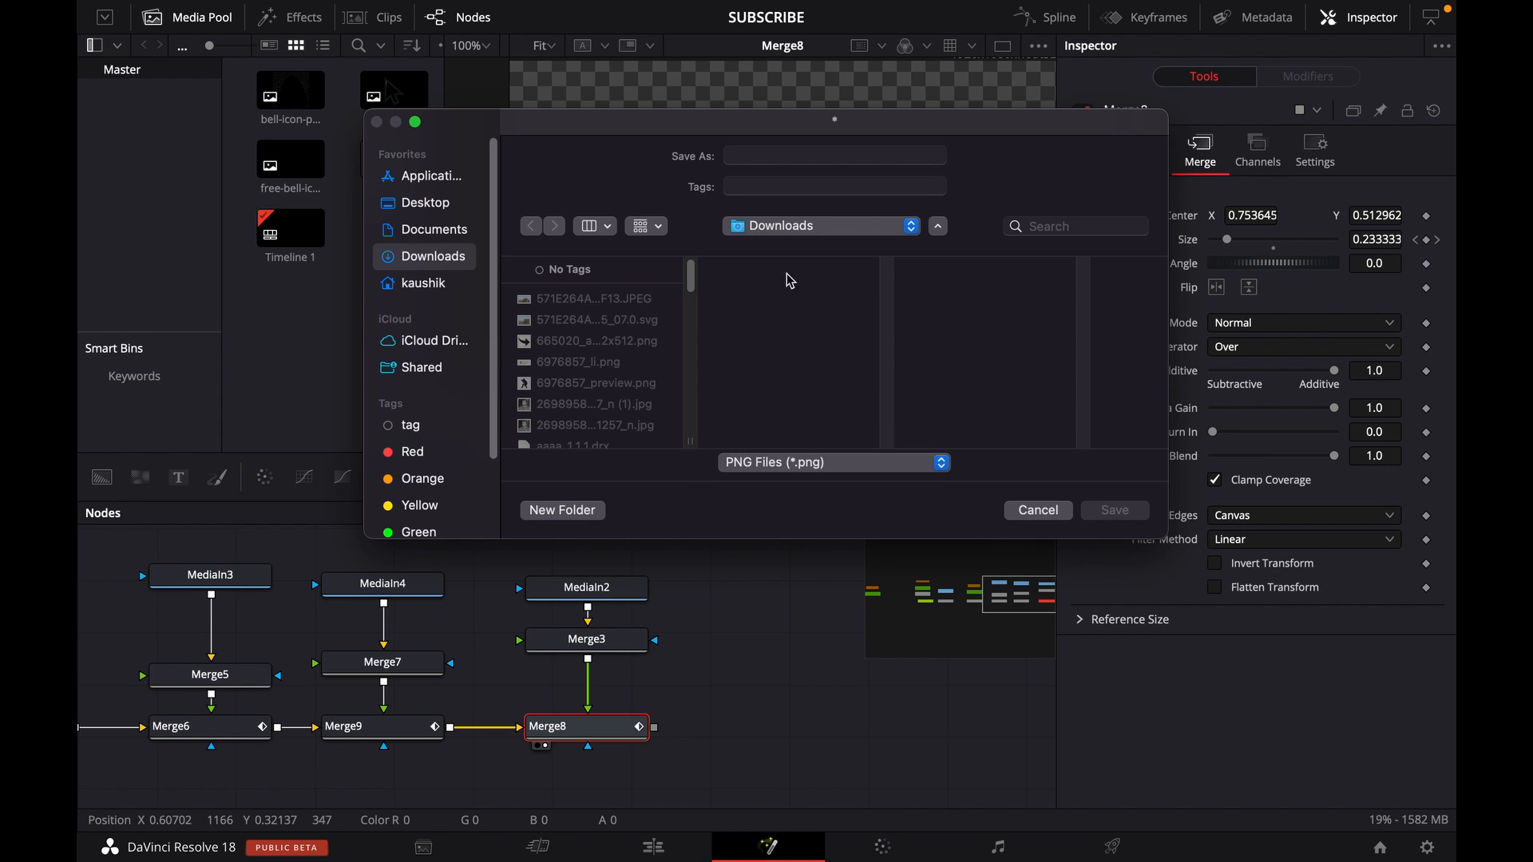
# - Name the image 'subscribe' and save it into the Downloads folder
pyautogui.click(832, 155)
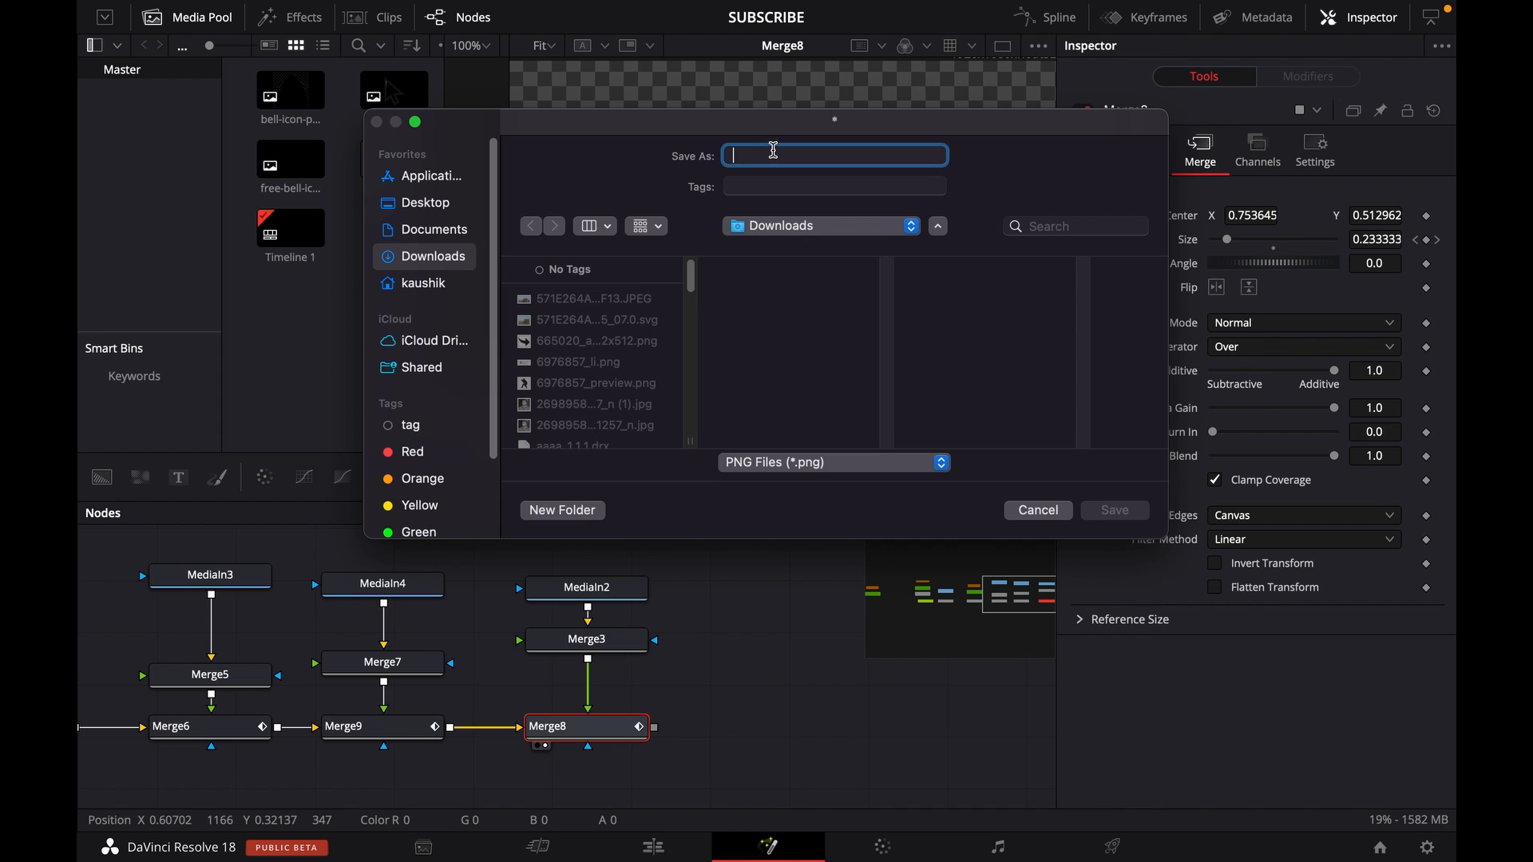
pyautogui.write('subscribe')
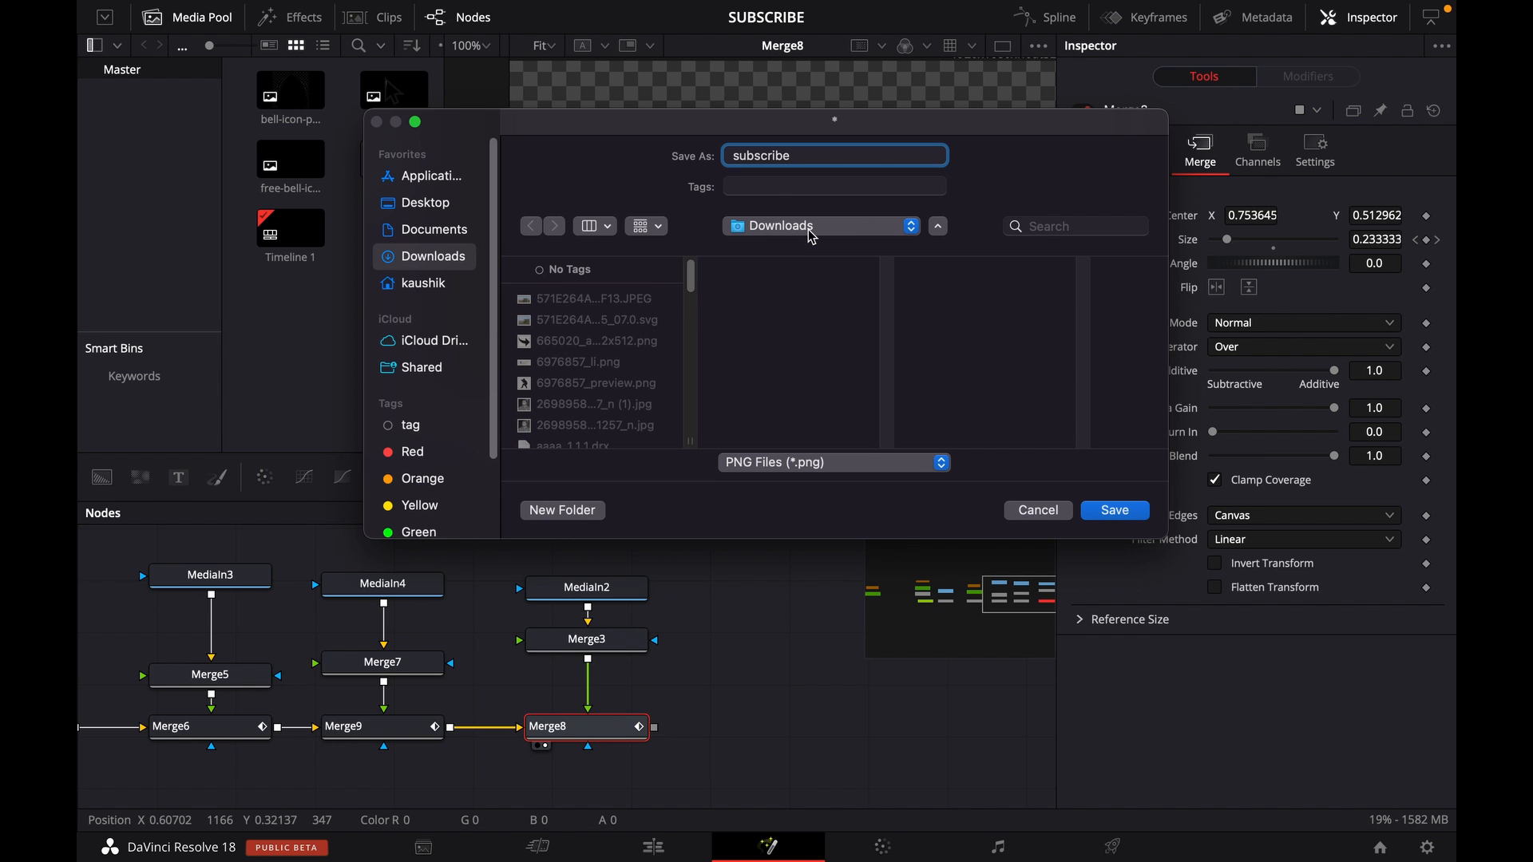
pyautogui.moveTo(1114, 509)
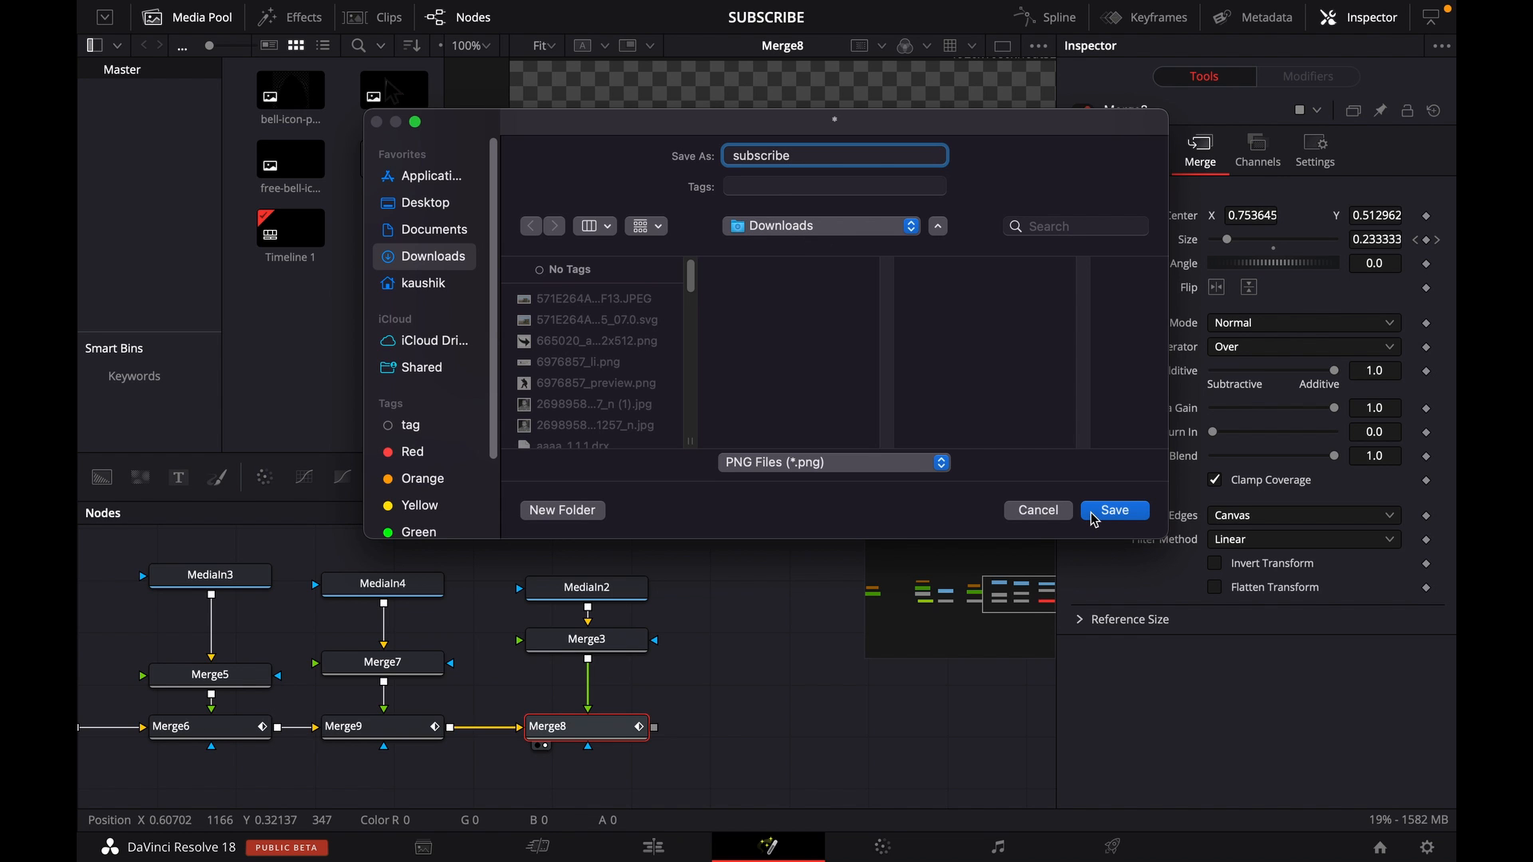
pyautogui.click(1114, 509)
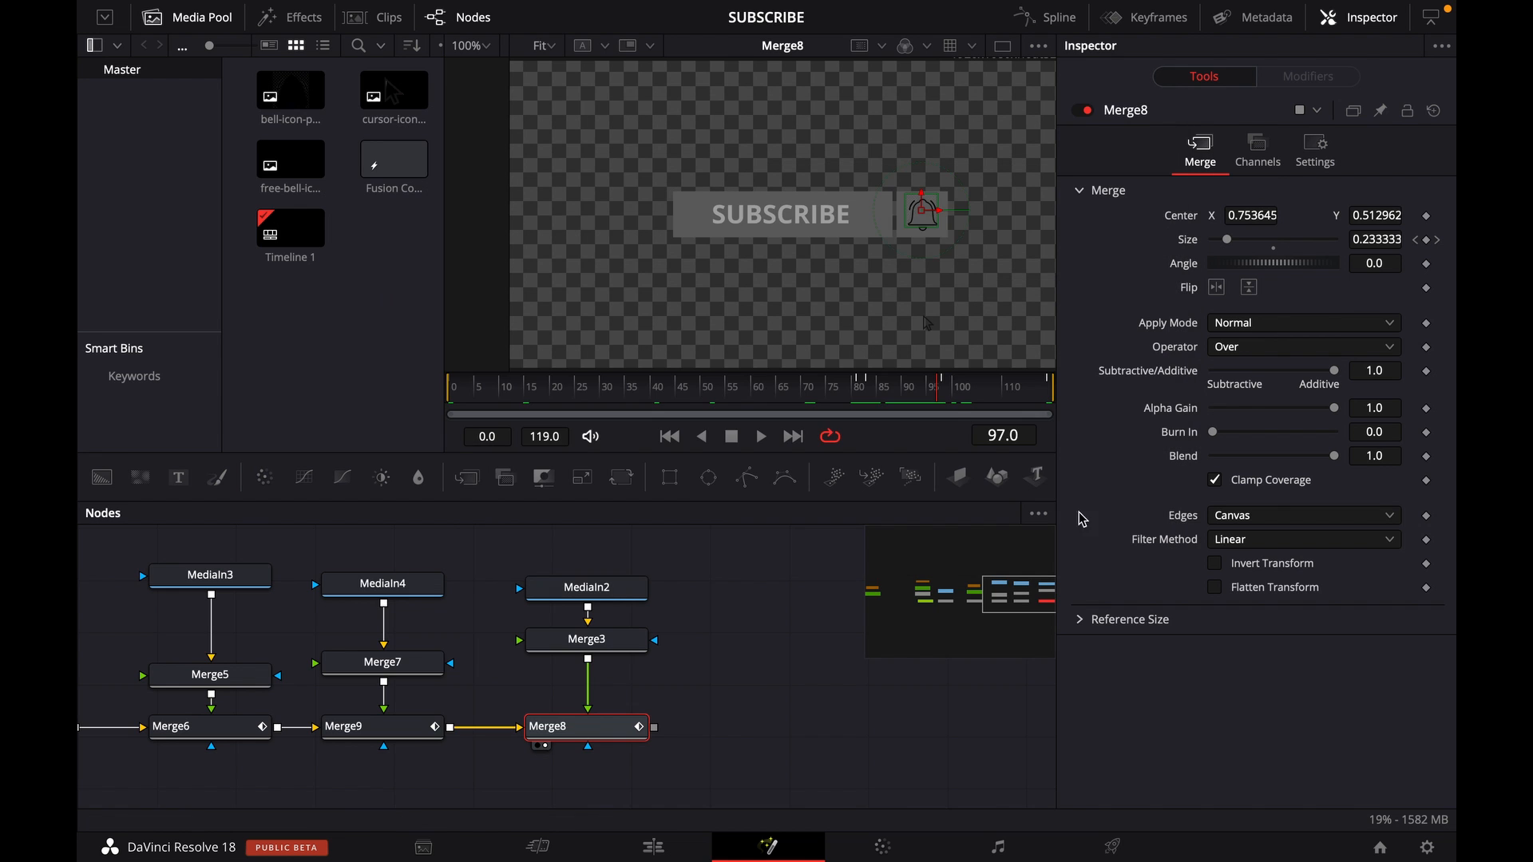
pyautogui.moveTo(131, 833)
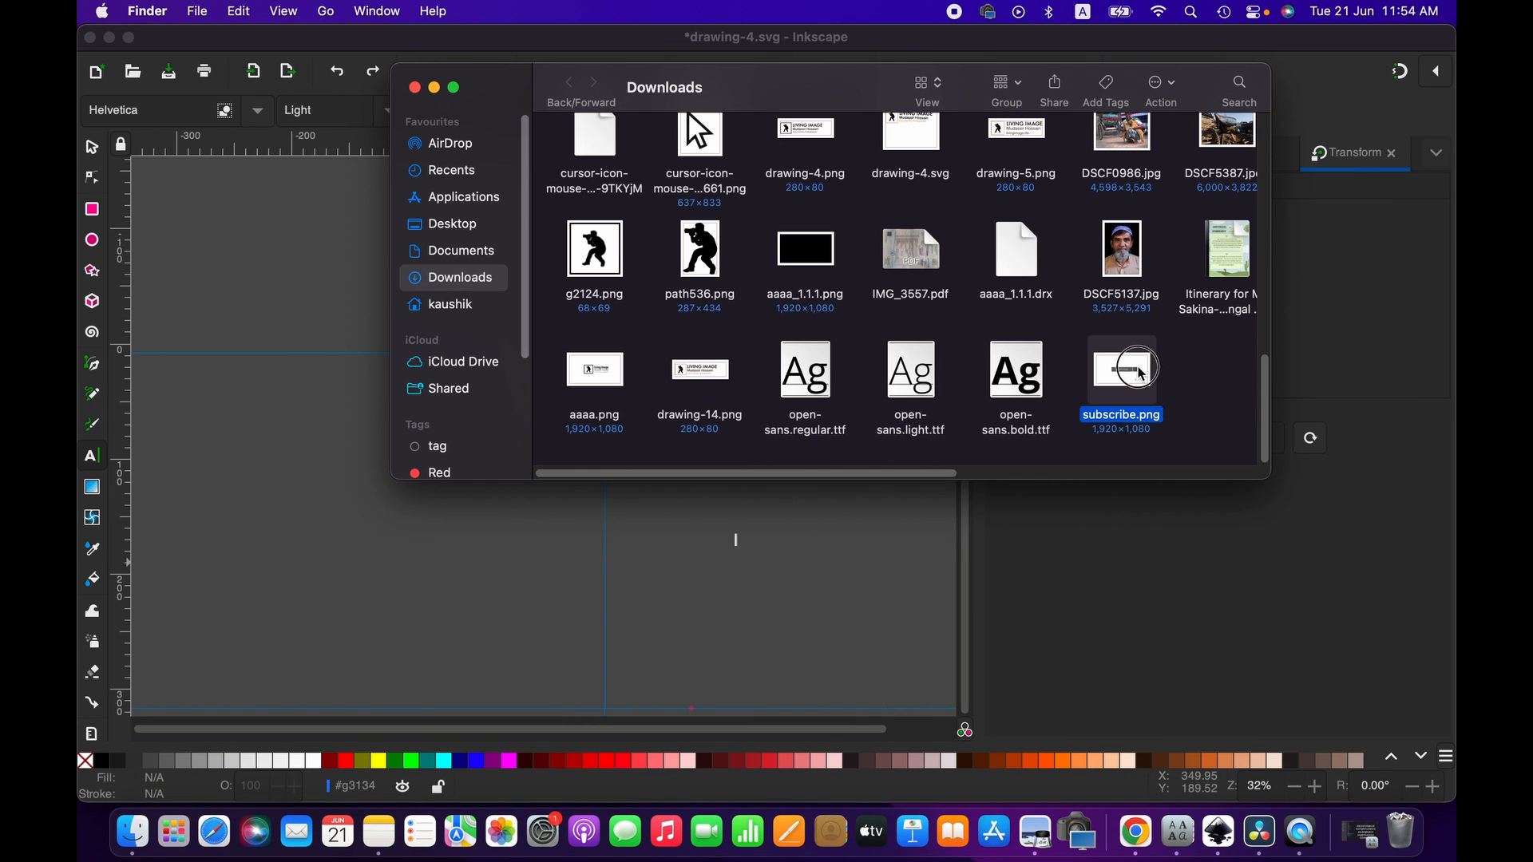
# - Open subscribe.png from Downloads in Finder to verify the 1920×1080 result
pyautogui.doubleClick(1121, 369)
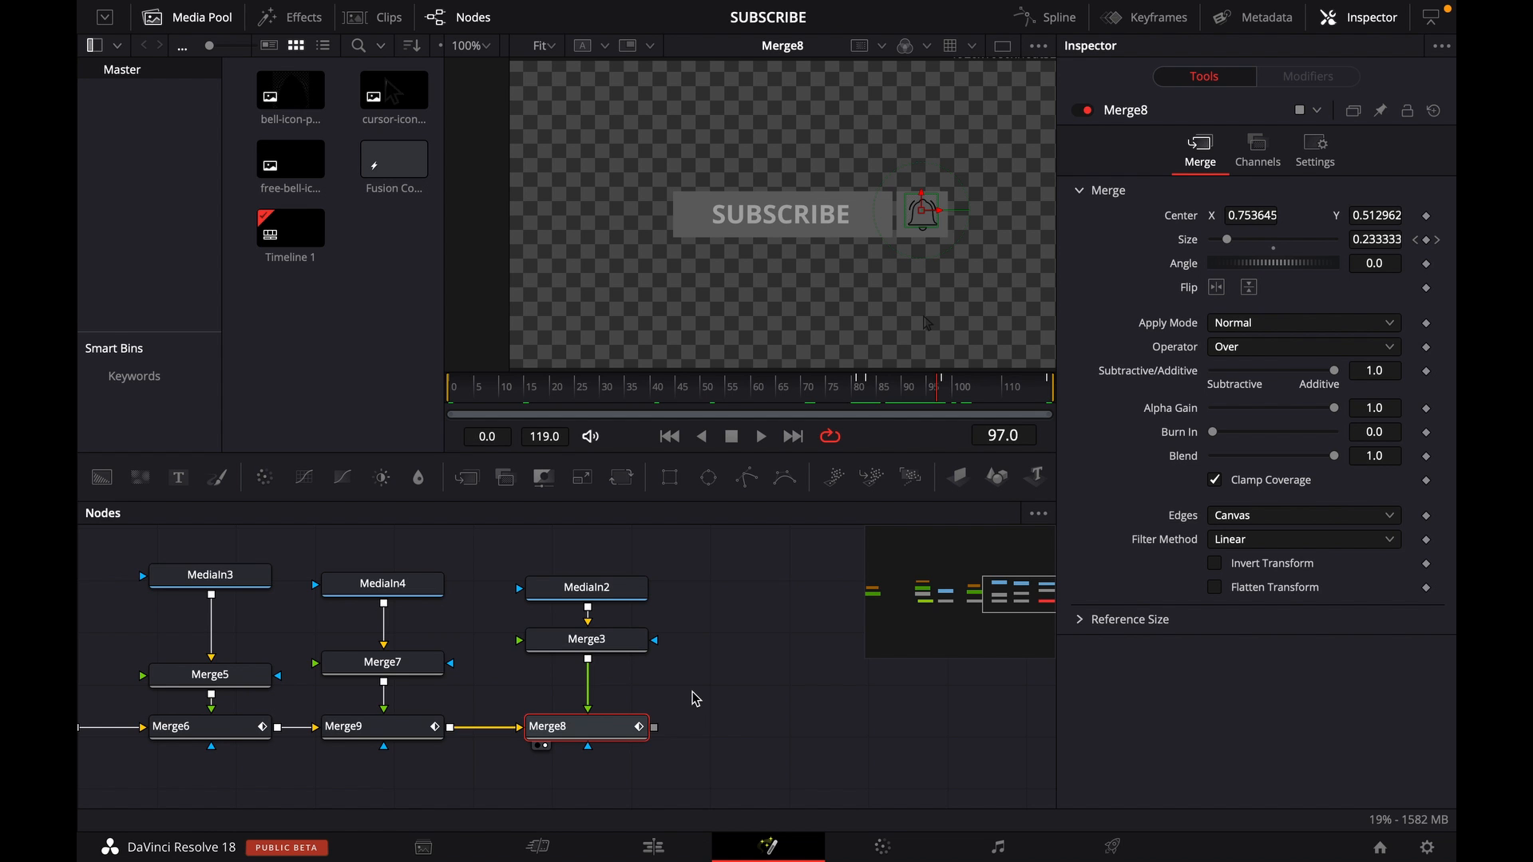
pyautogui.moveTo(644, 694)
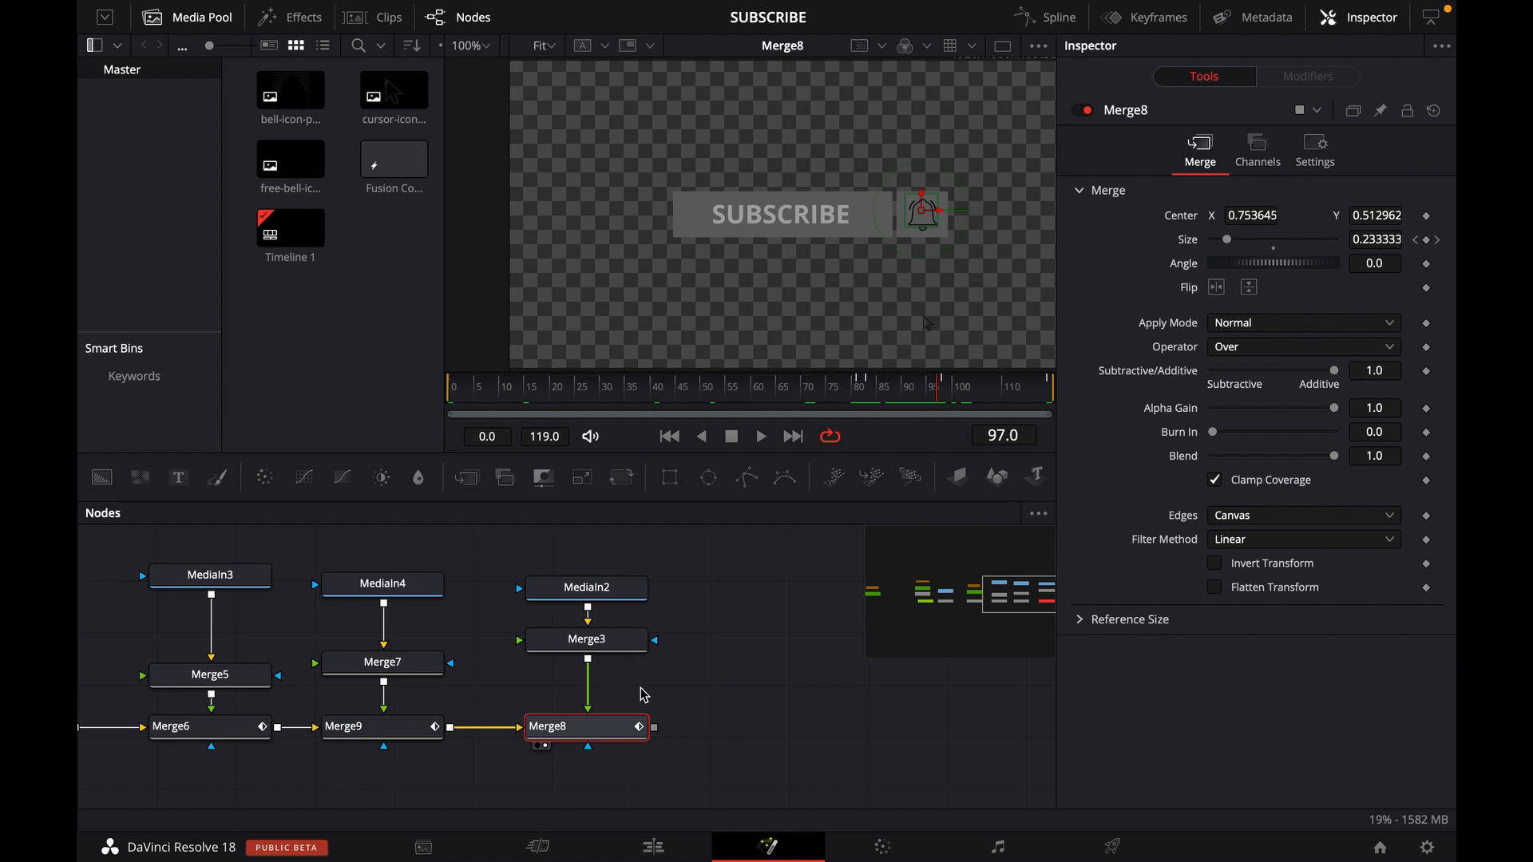